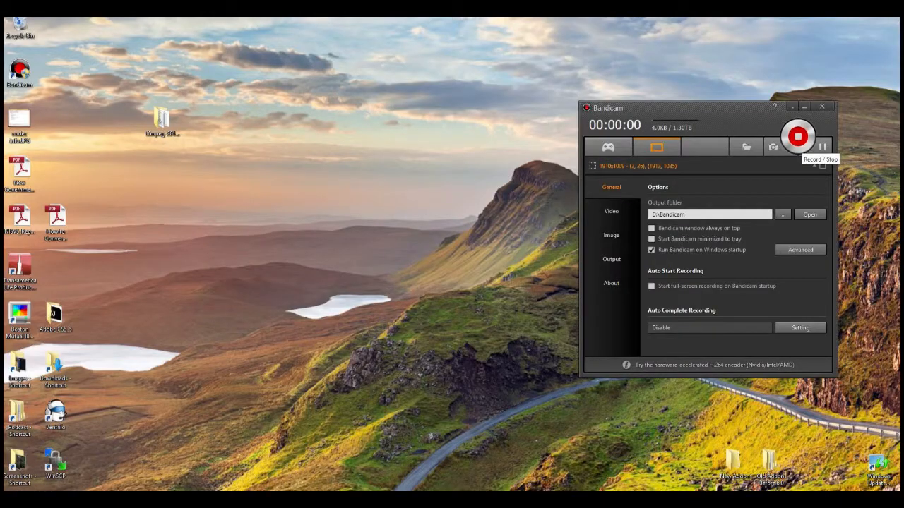
- Show the video recording settings with the Ctrl+8 record/stop hotkey and AVI Motion JPEG, PCM format
left_click(797, 135)
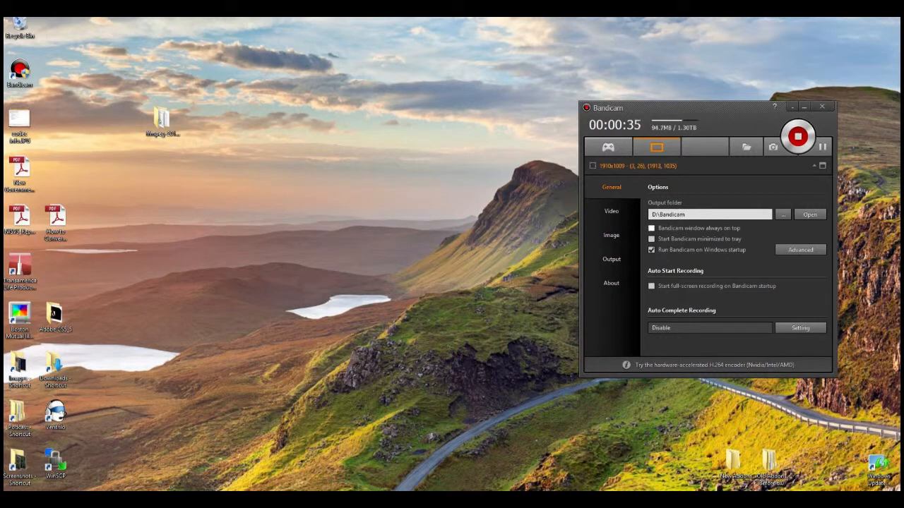
left_click(610, 212)
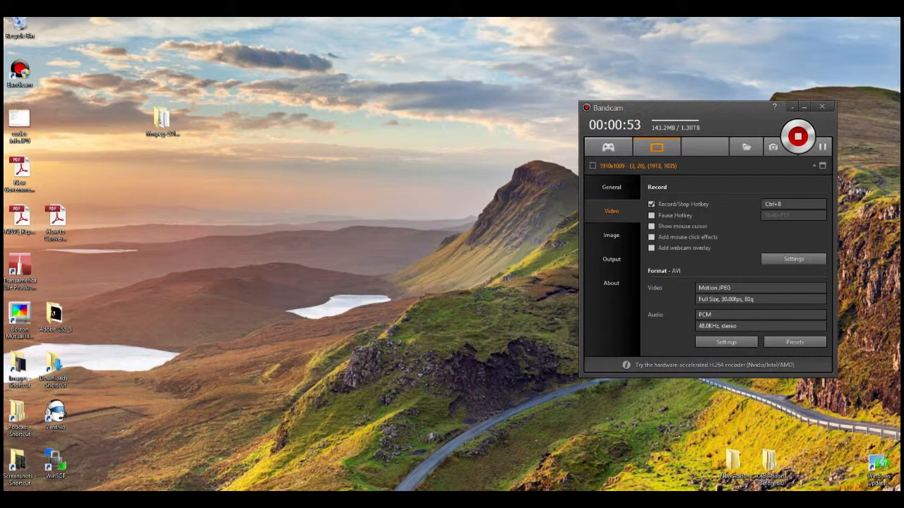
left_click(793, 341)
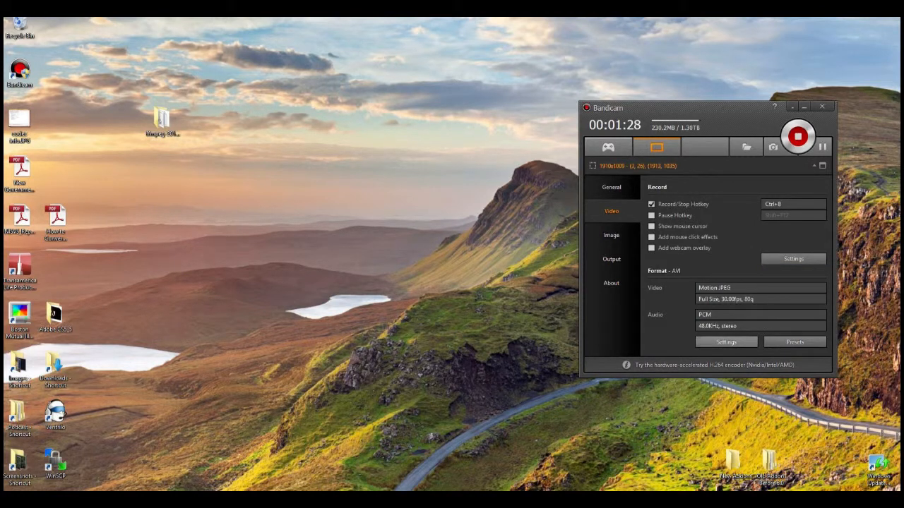
- Set the AVI format to full size, 30 FPS Motion JPEG quality 80, stereo 48000 Hz PCM audio, and confirm
left_click(726, 342)
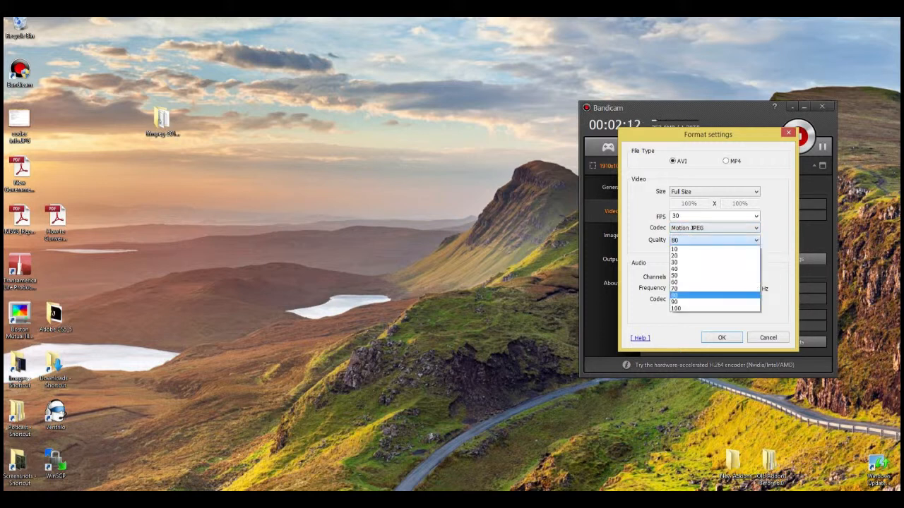
left_click(714, 276)
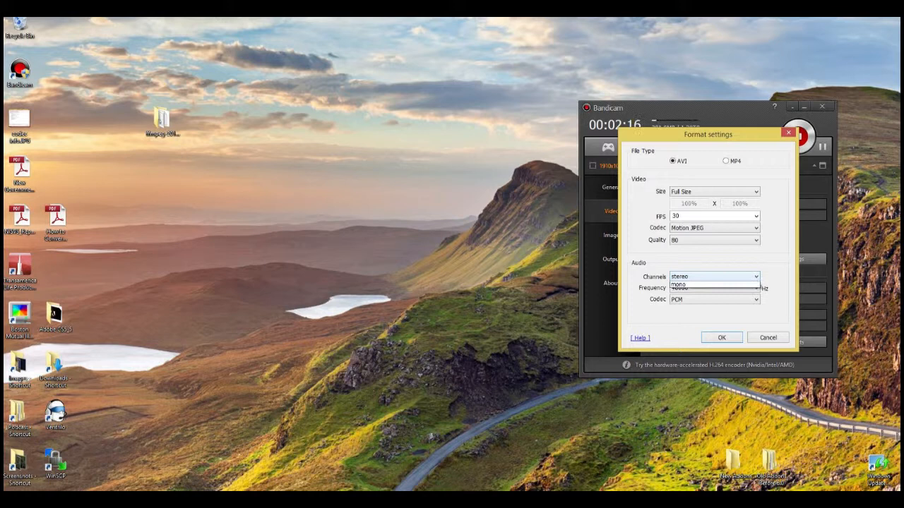
left_click(713, 275)
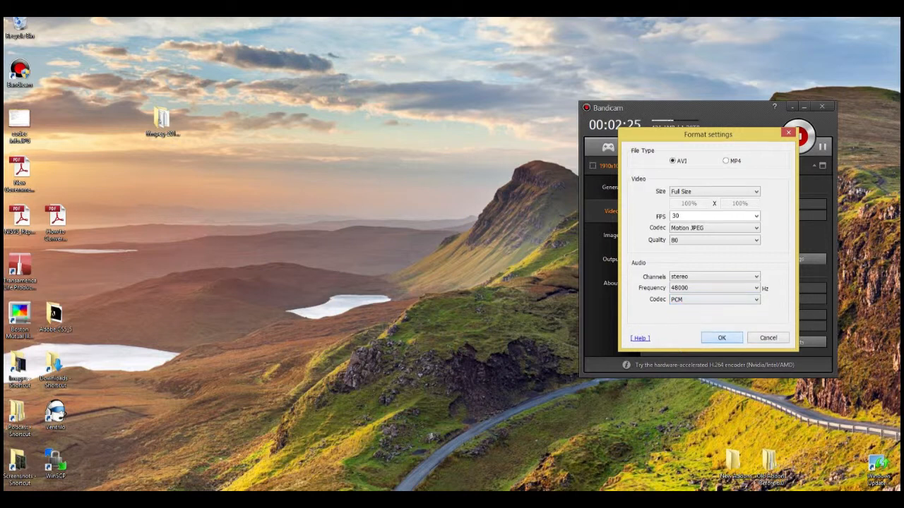
left_click(720, 338)
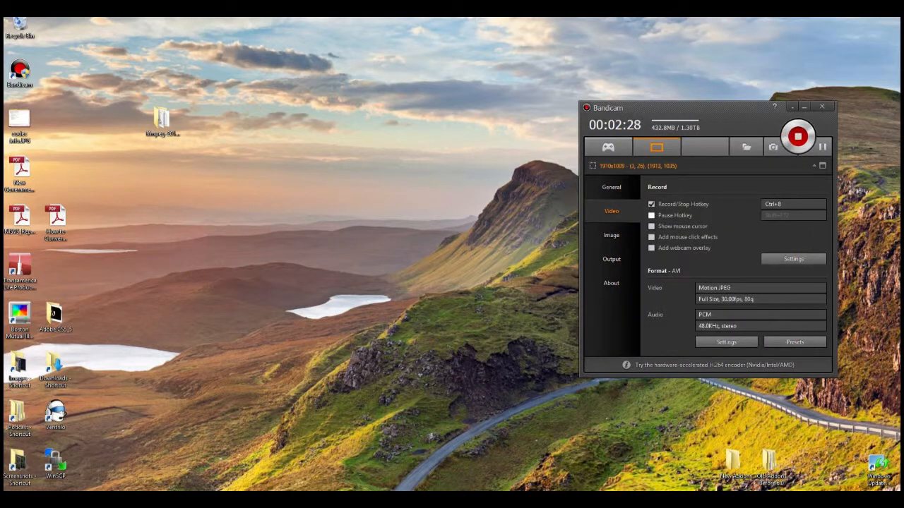